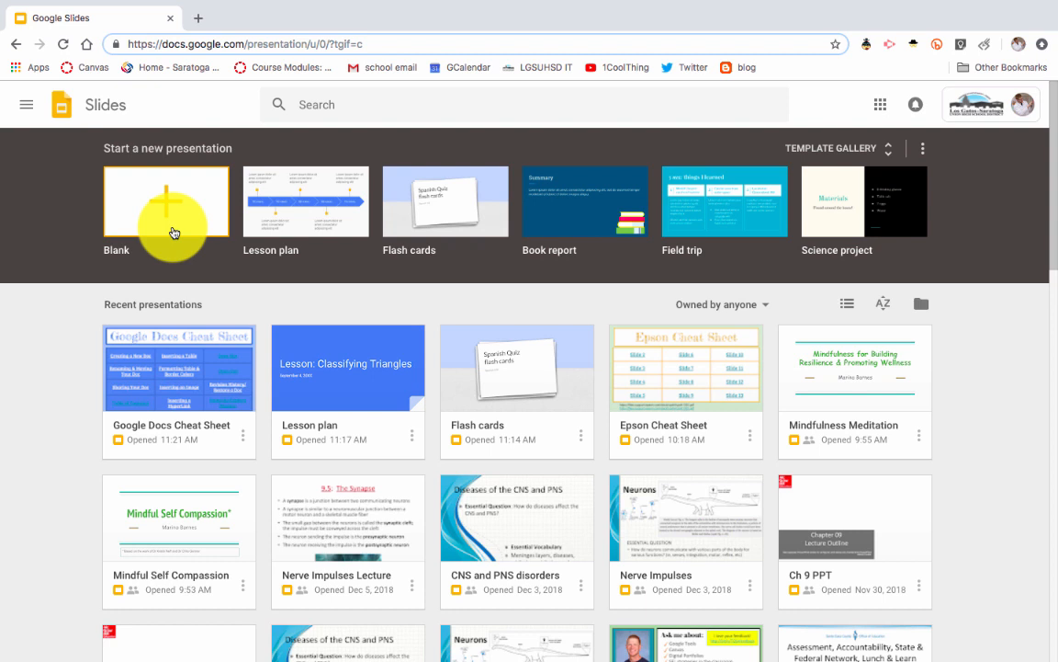
mouse_move(493, 209)
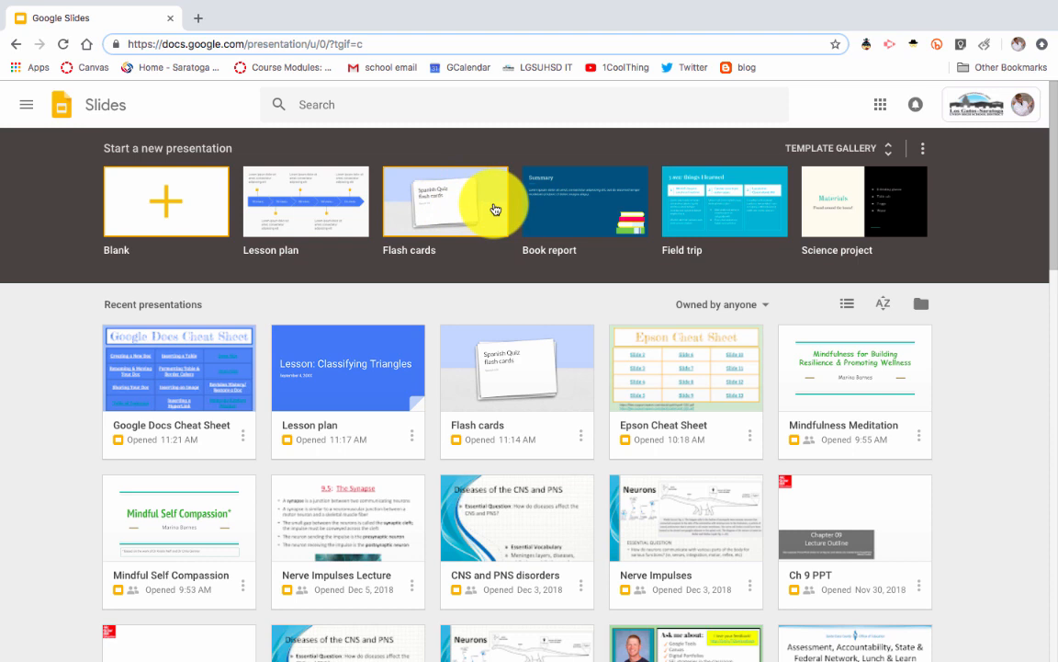
mouse_move(136, 83)
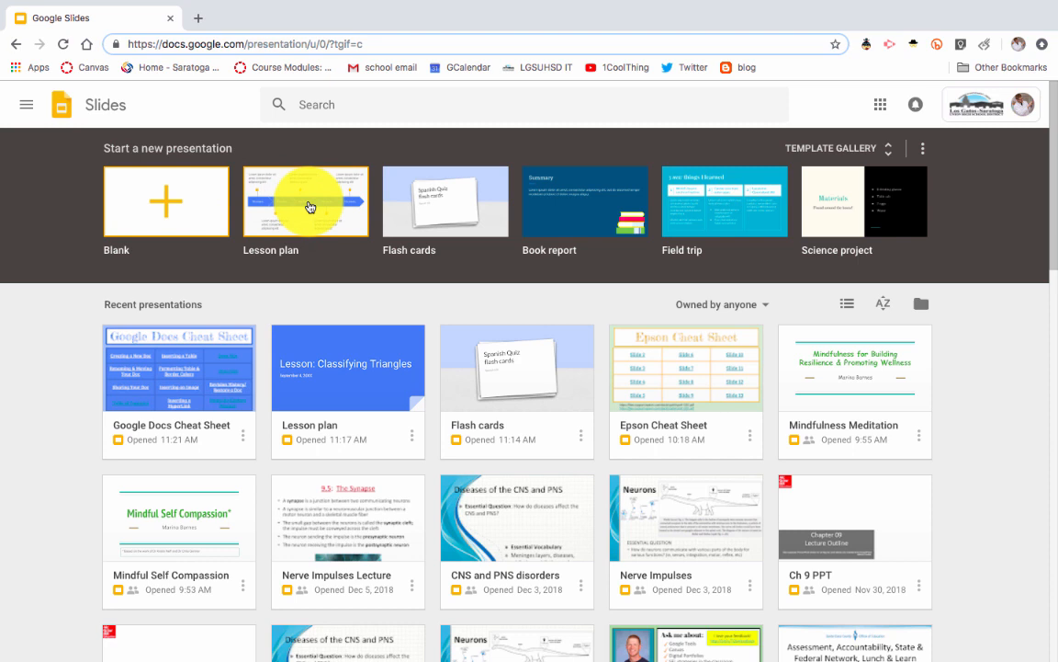
mouse_move(769, 209)
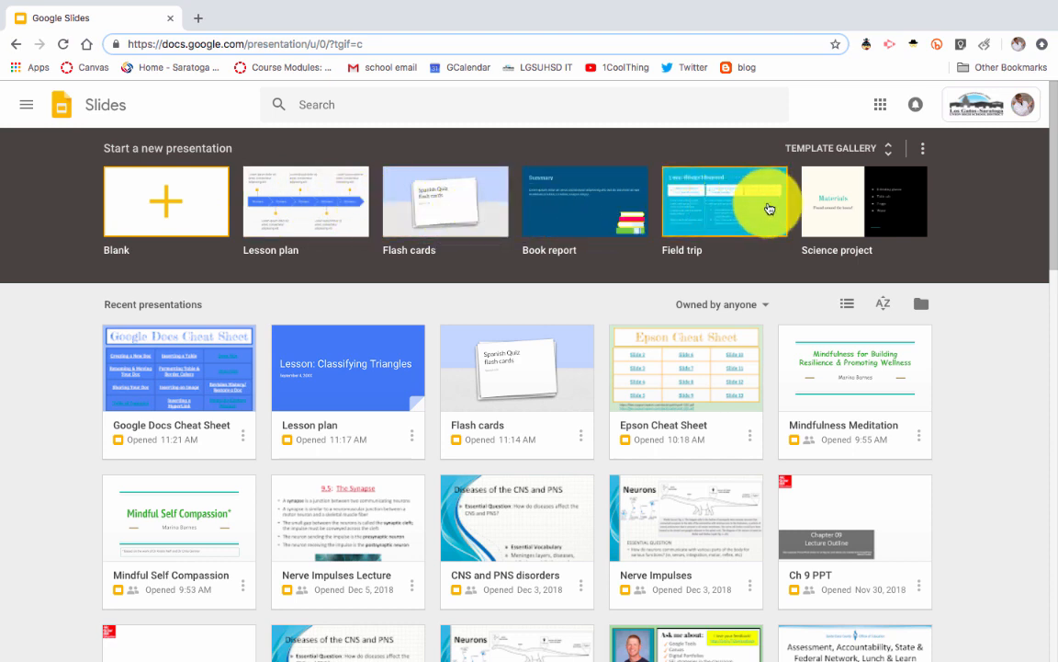
mouse_move(445, 193)
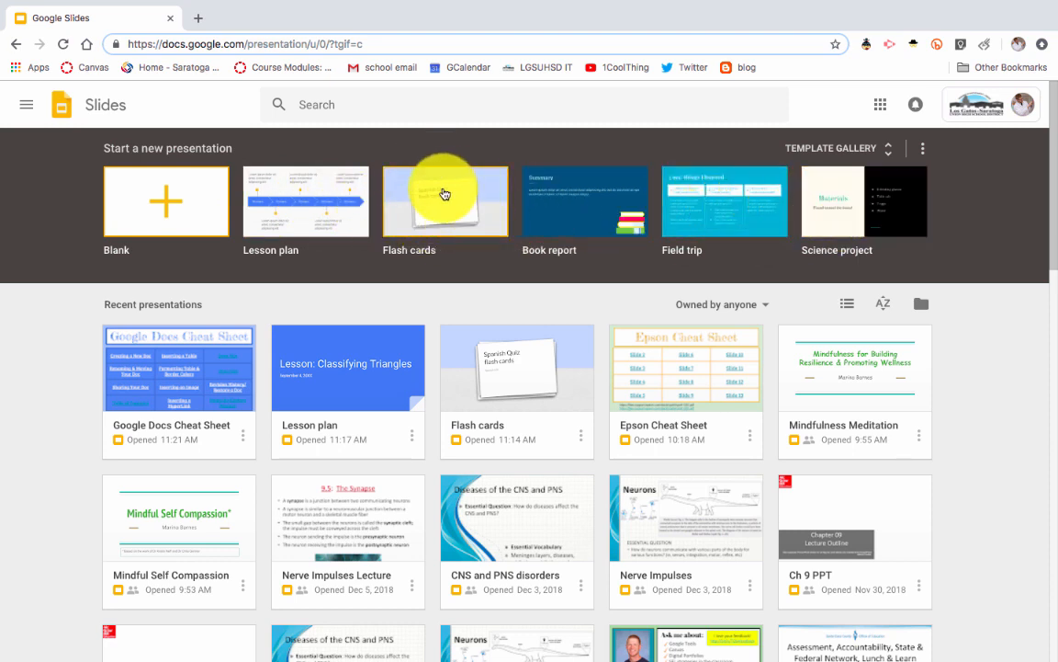
mouse_move(817, 148)
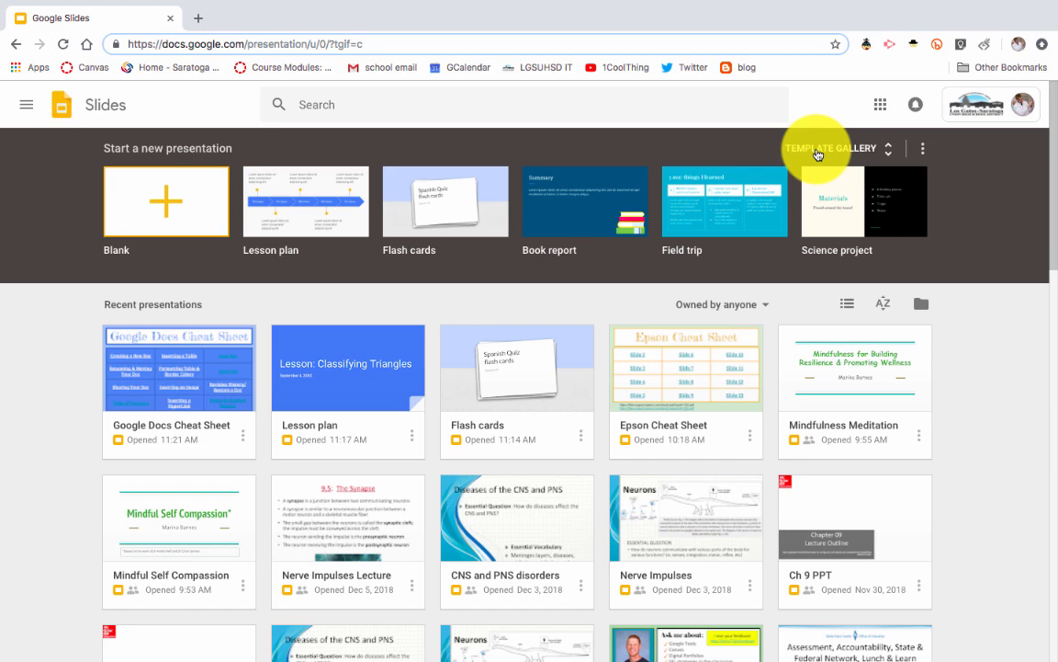
Browse the template gallery and start a new presentation from the Flash cards template.
click(829, 148)
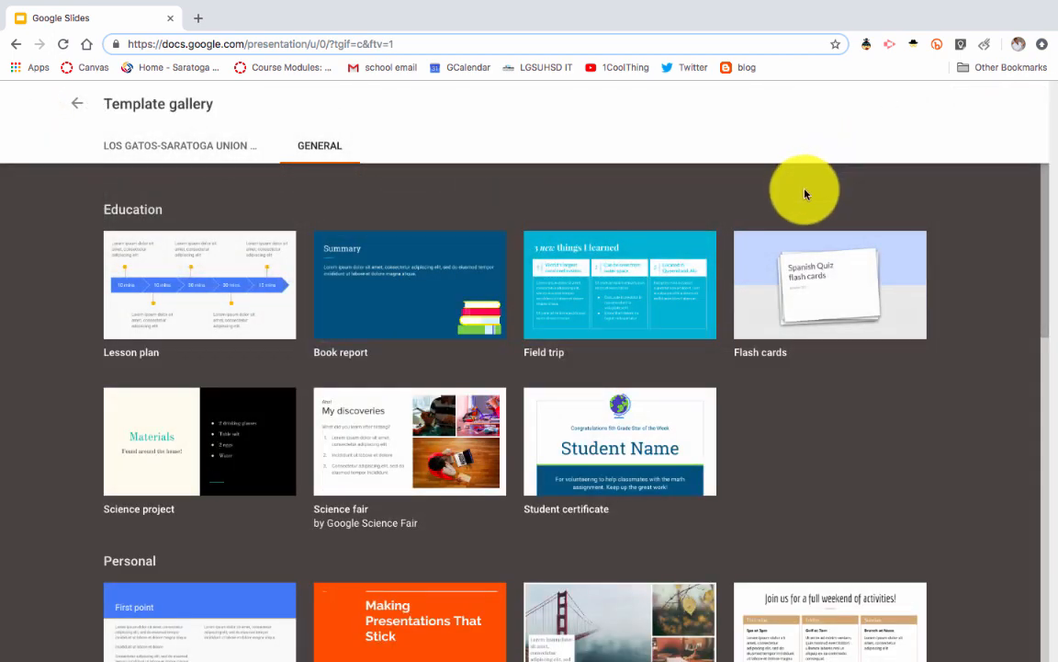
scroll(down, 3)
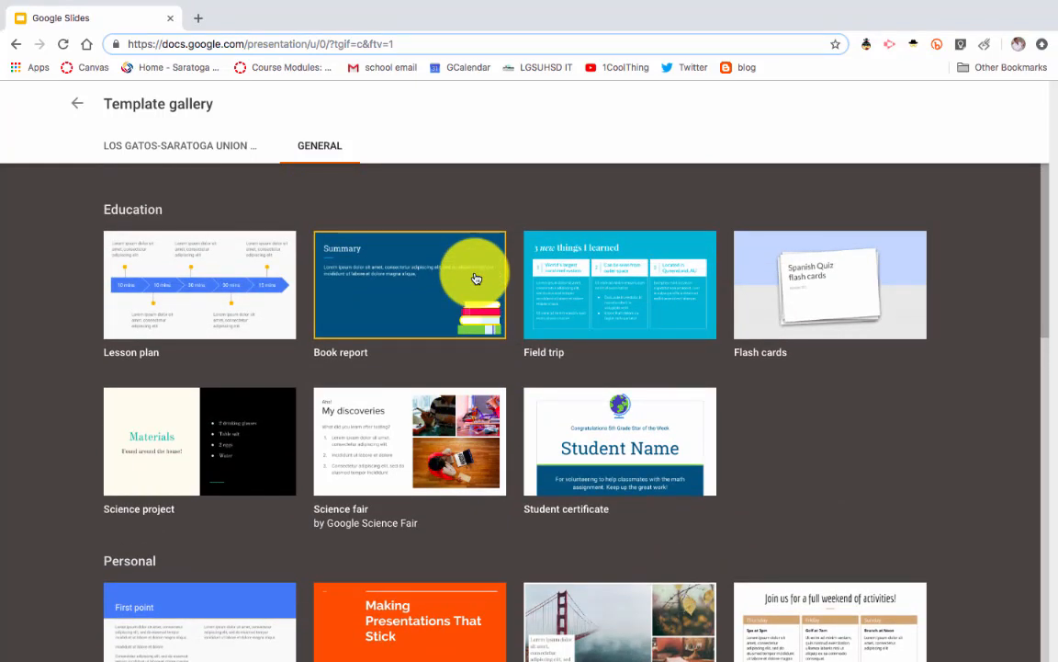
mouse_move(785, 308)
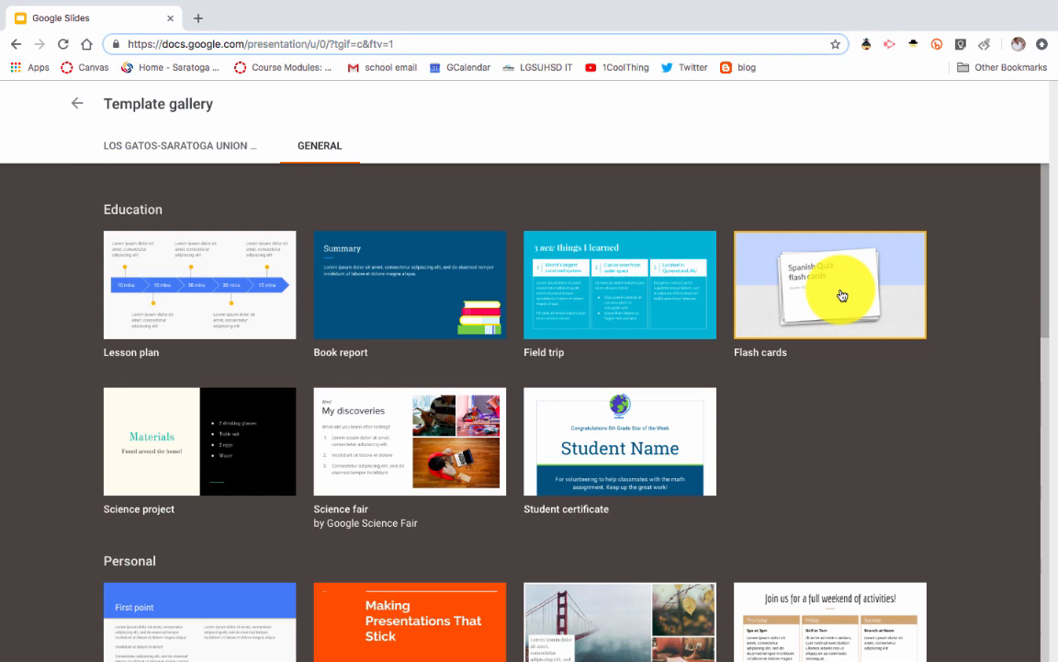
click(830, 285)
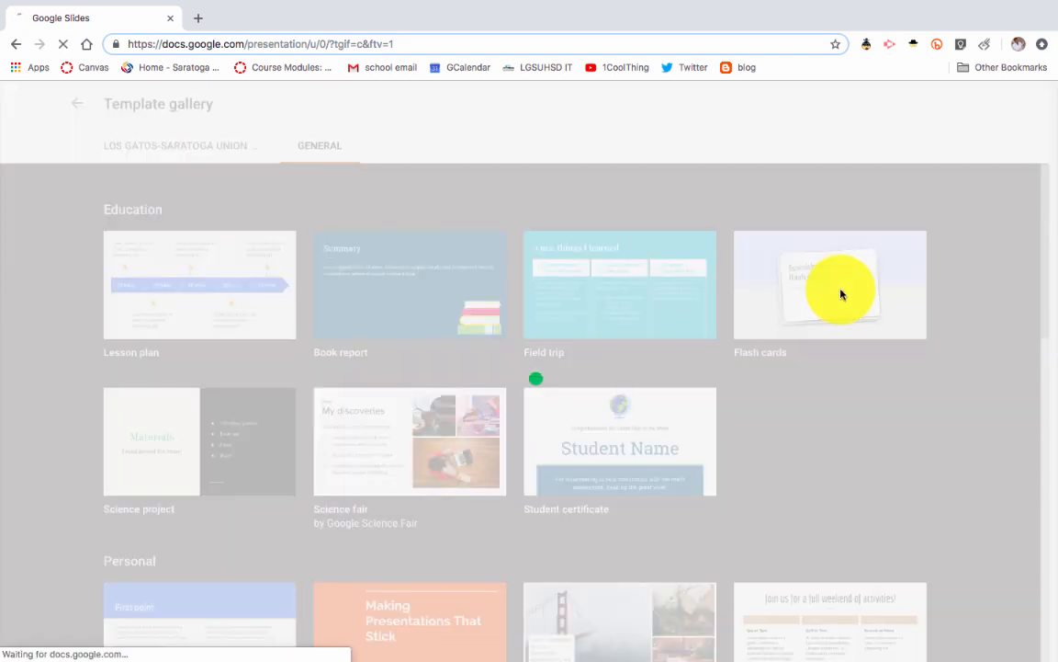
Let the Flash cards presentation load and scroll past the Spanish Quiz title slide.
click(829, 285)
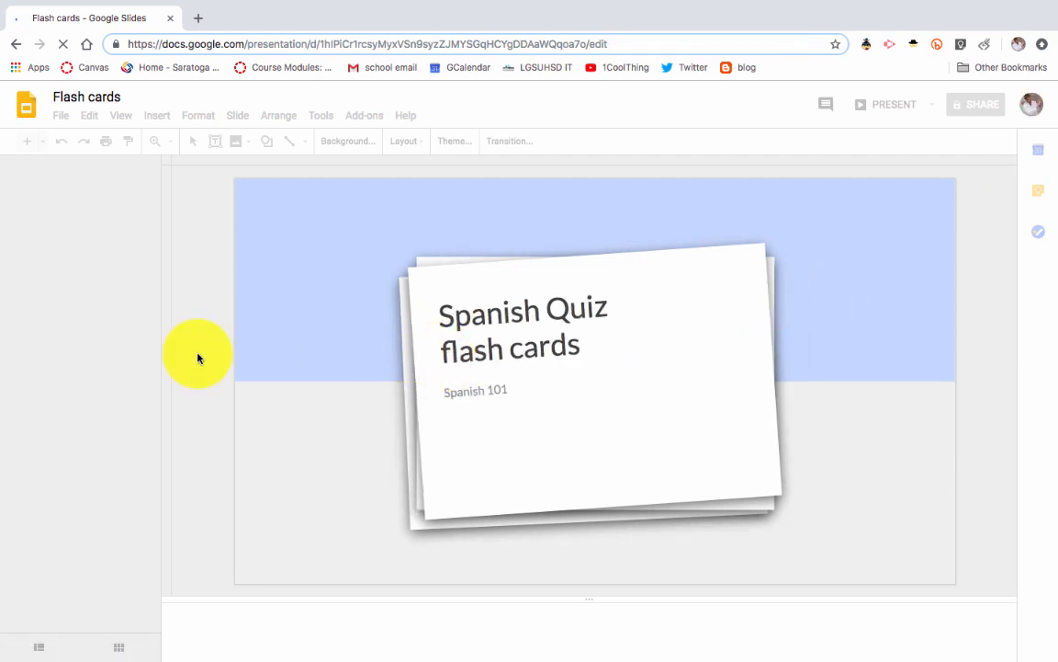
click(453, 141)
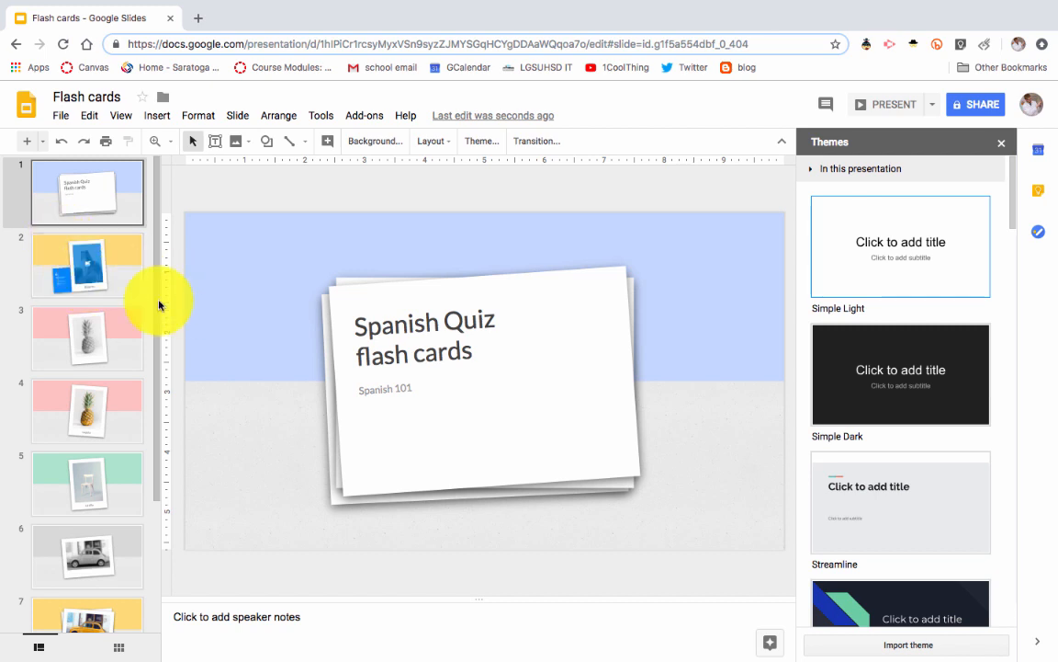
mouse_move(132, 285)
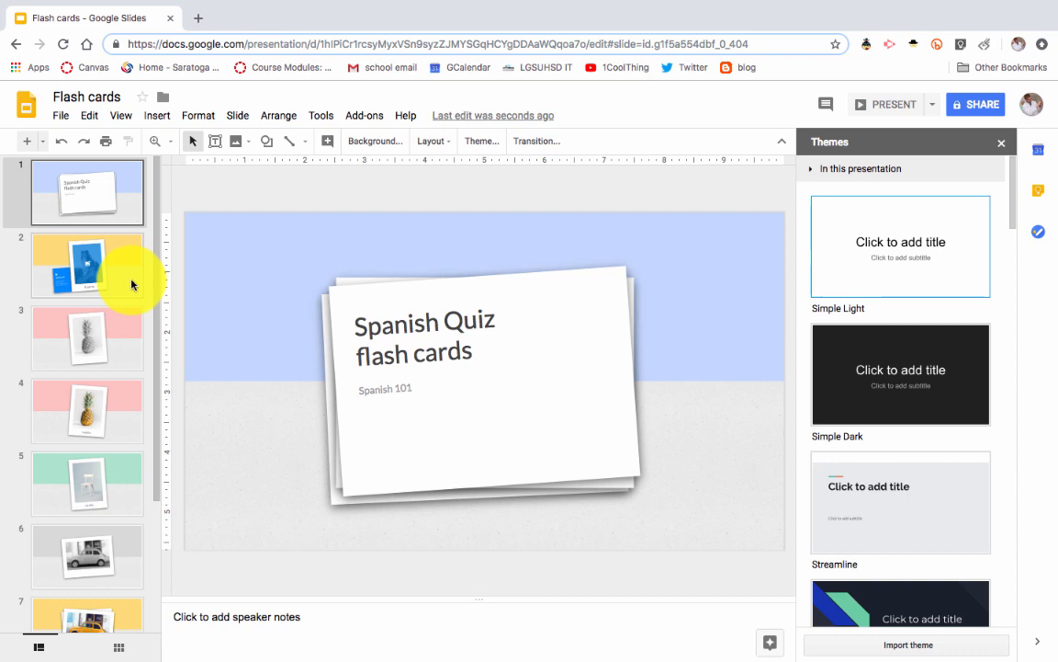
scroll(down, 3)
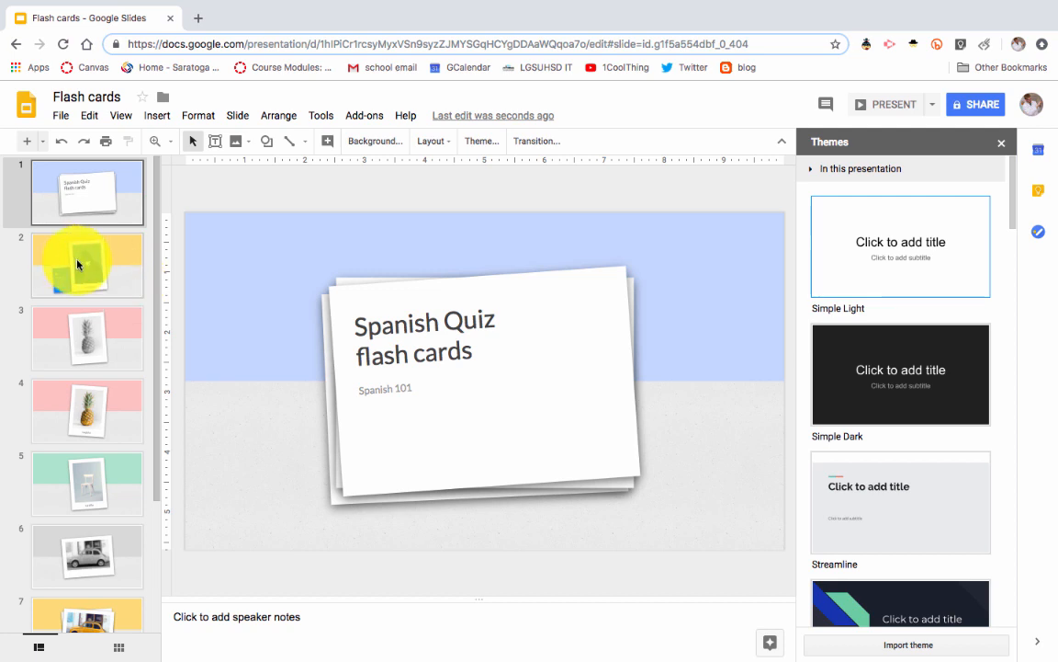
View the El perro card's photo options, then go to the pineapple slide 3.
click(86, 265)
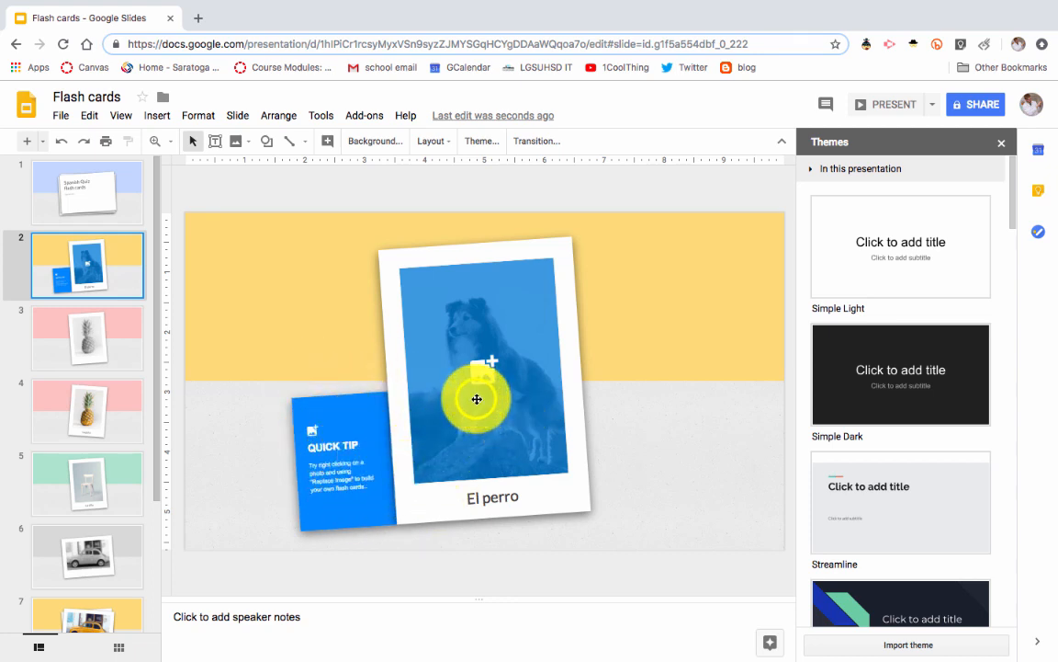
right_click(477, 398)
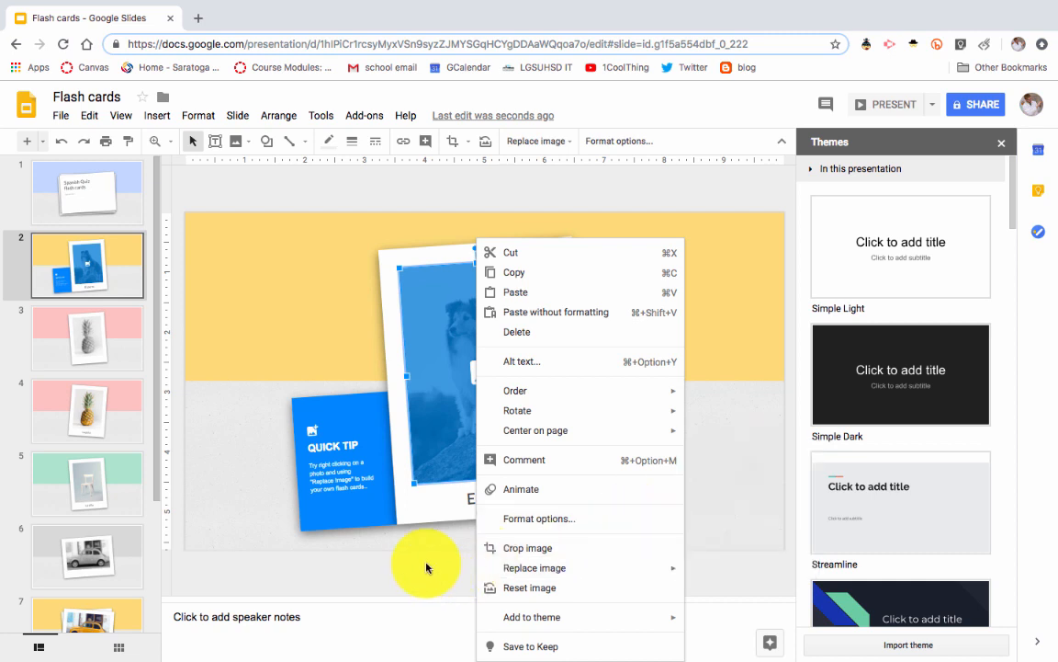
click(426, 564)
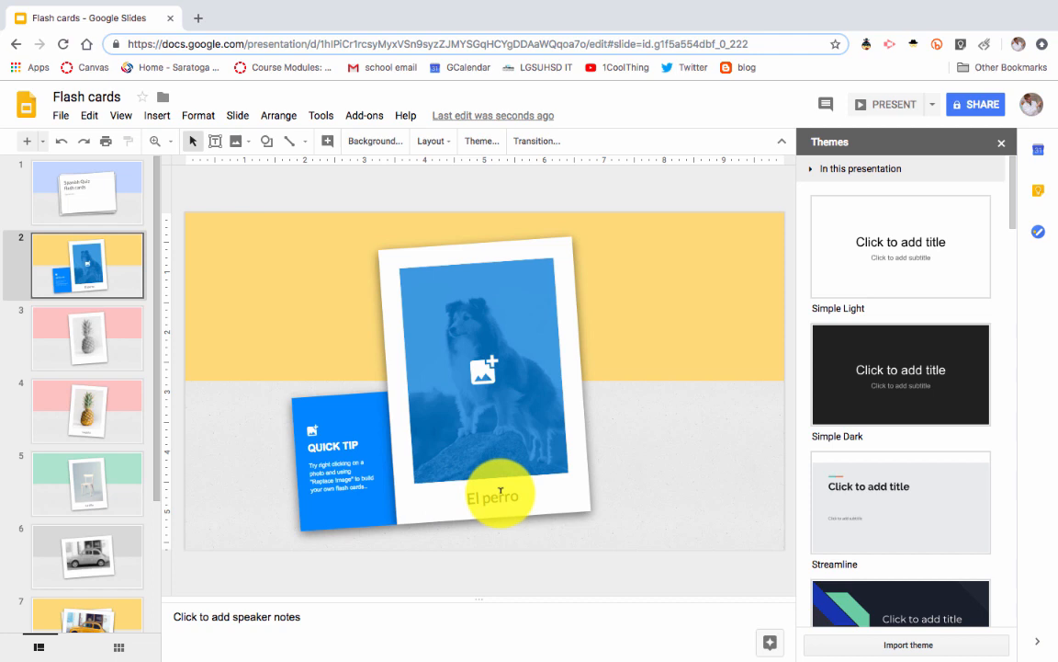
click(86, 338)
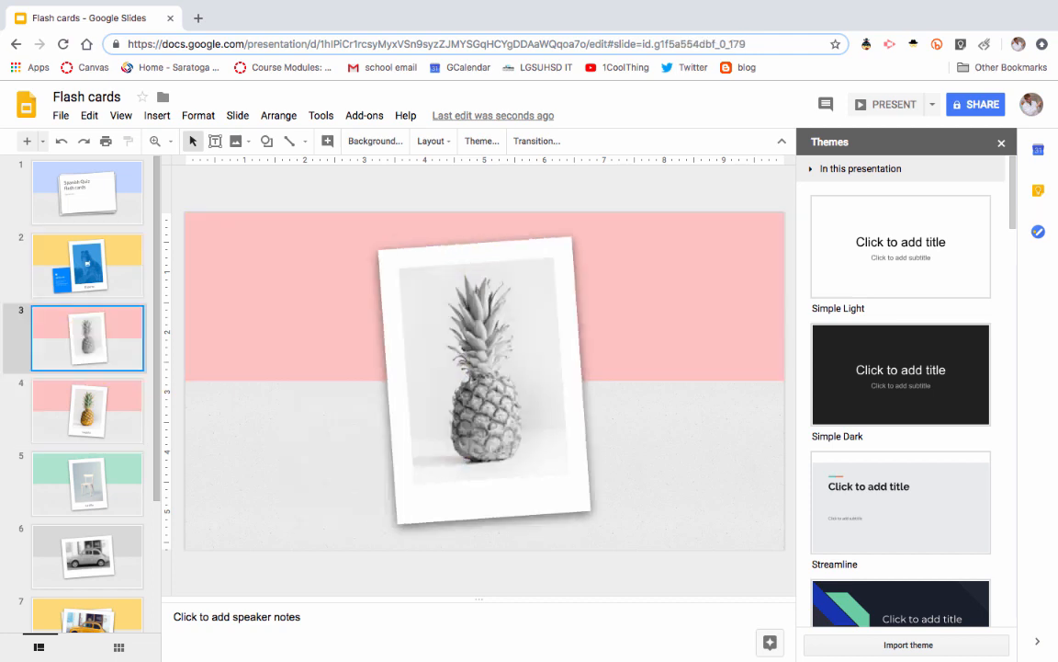
View the La piña and La silla cards, then select the Bicycle and Bicicleta slides.
right_click(450, 377)
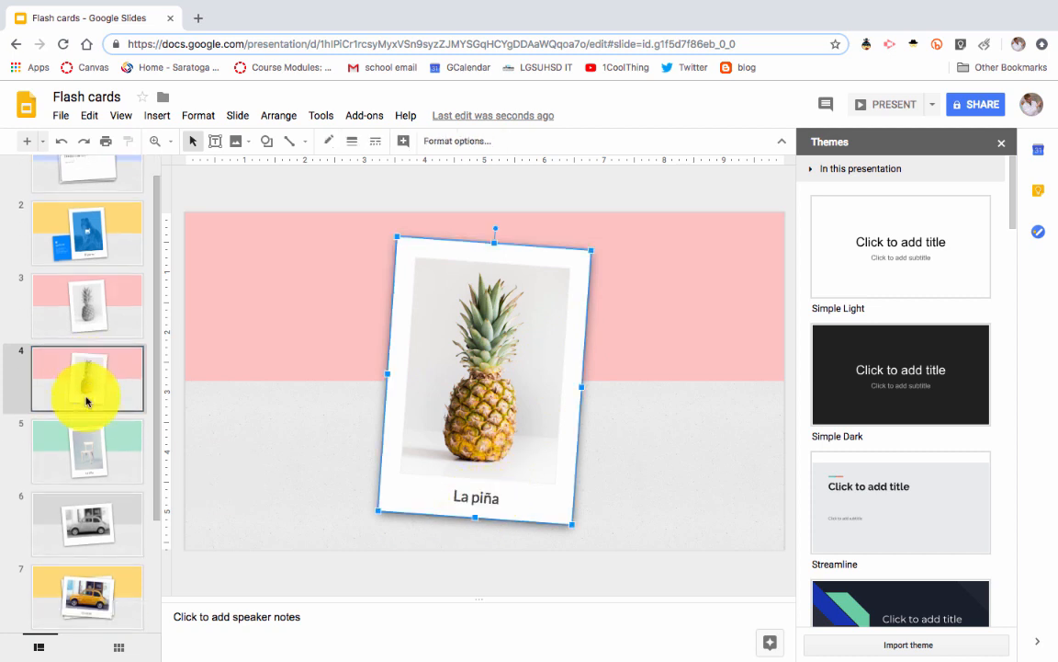
scroll(down, 3)
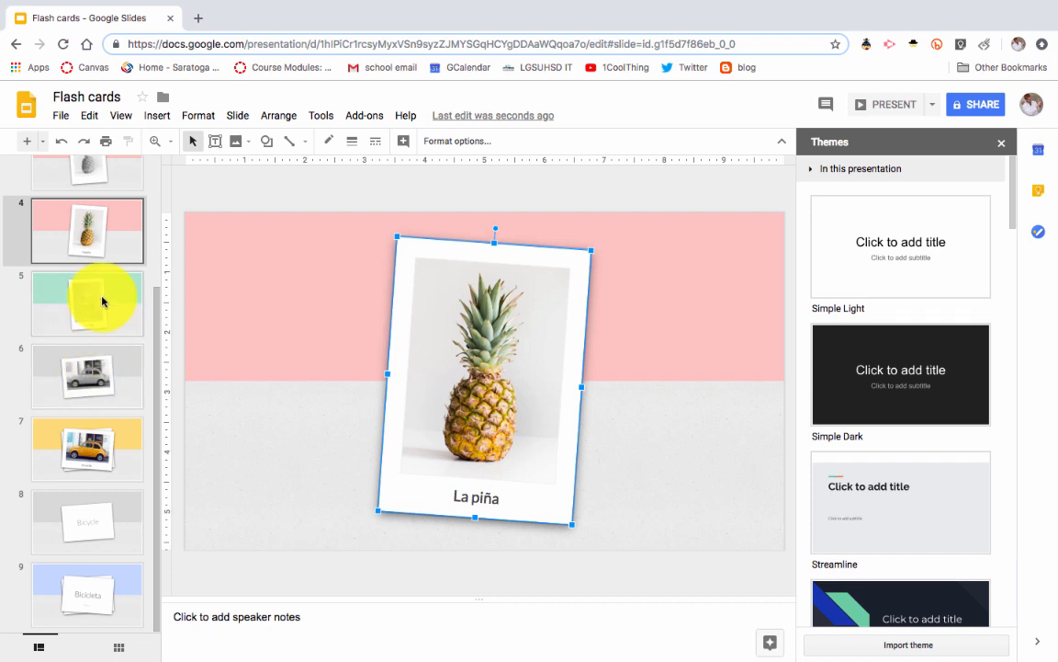
click(86, 304)
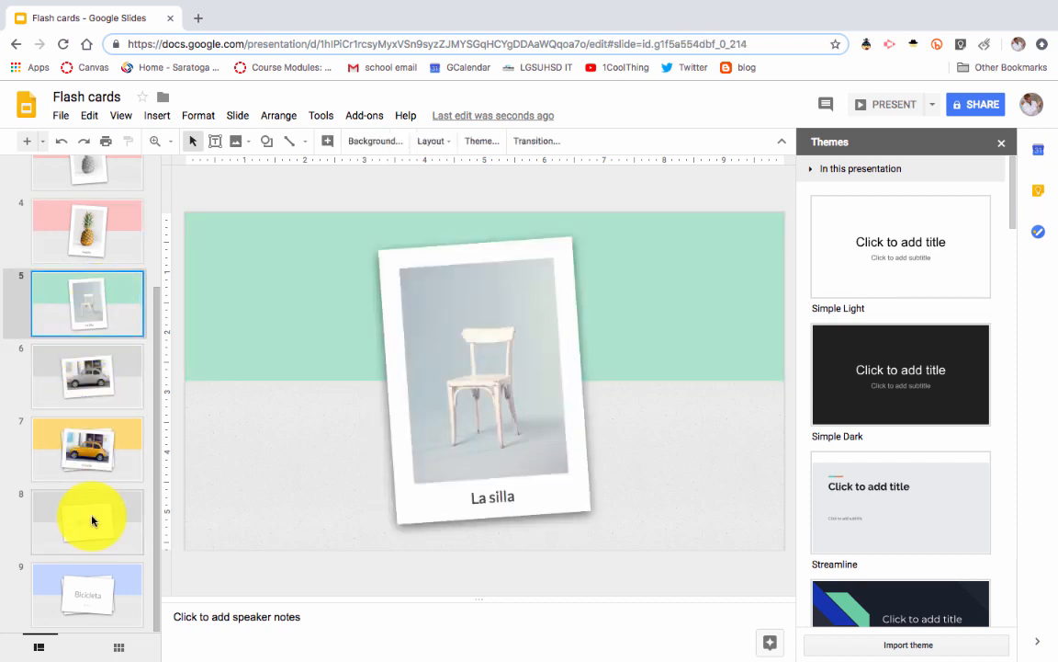
click(87, 521)
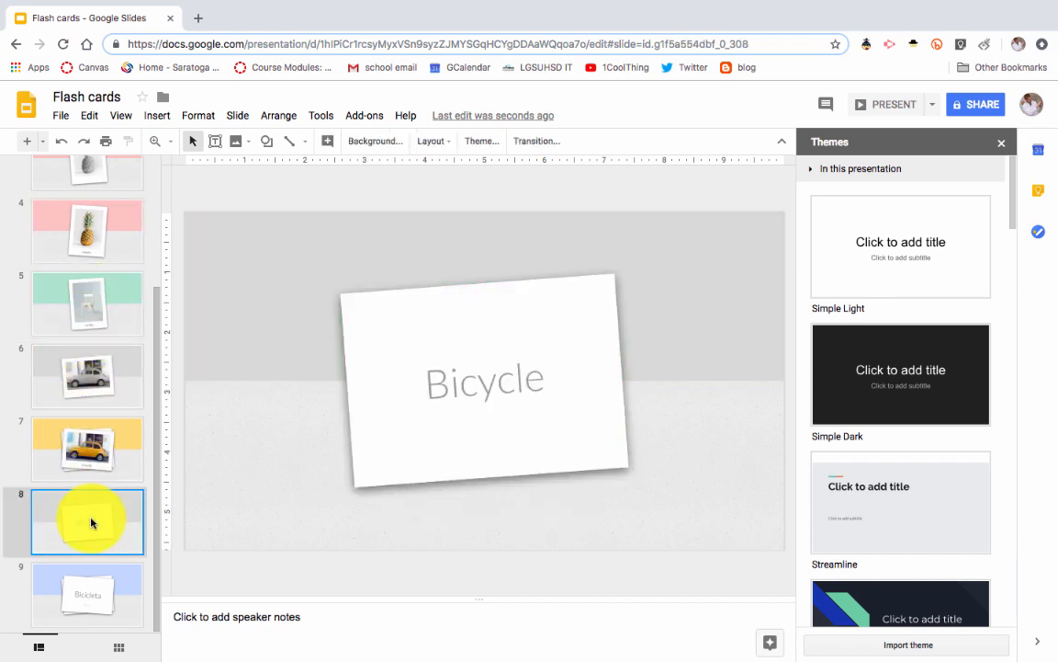
click(87, 592)
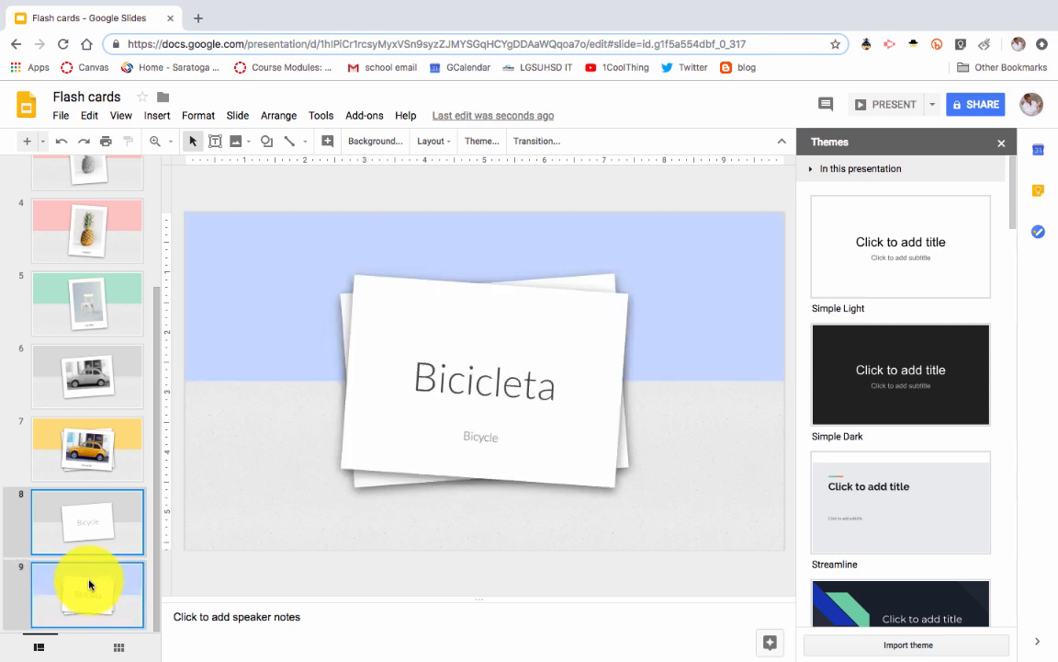
Duplicate the Bicycle and Bicicleta slides, then return to the Spanish Quiz title slide.
right_click(88, 521)
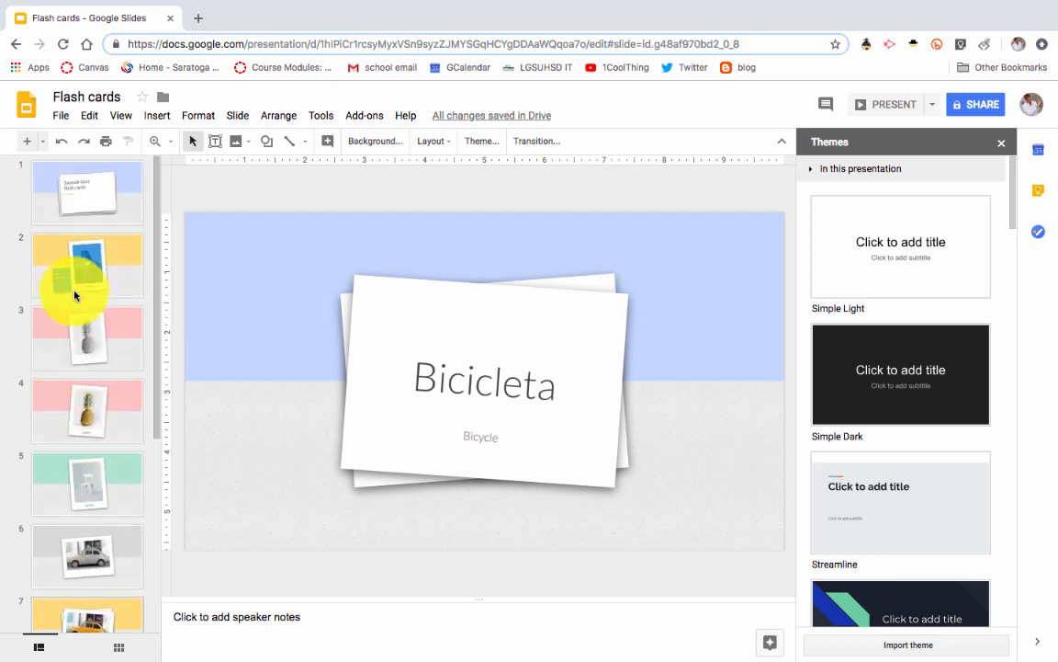
click(88, 193)
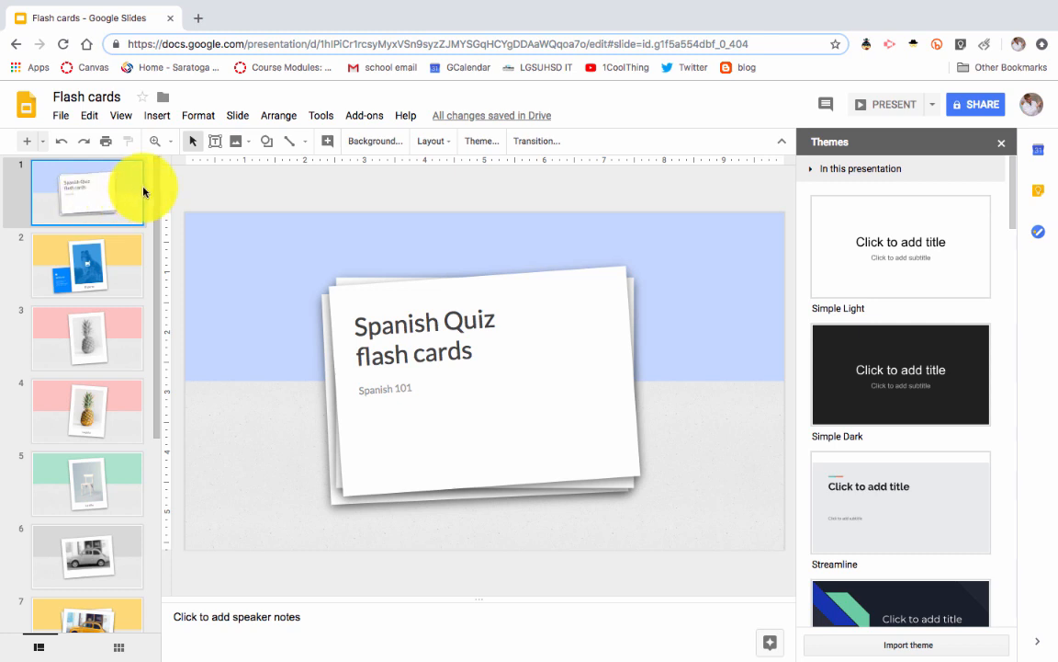
mouse_move(300, 233)
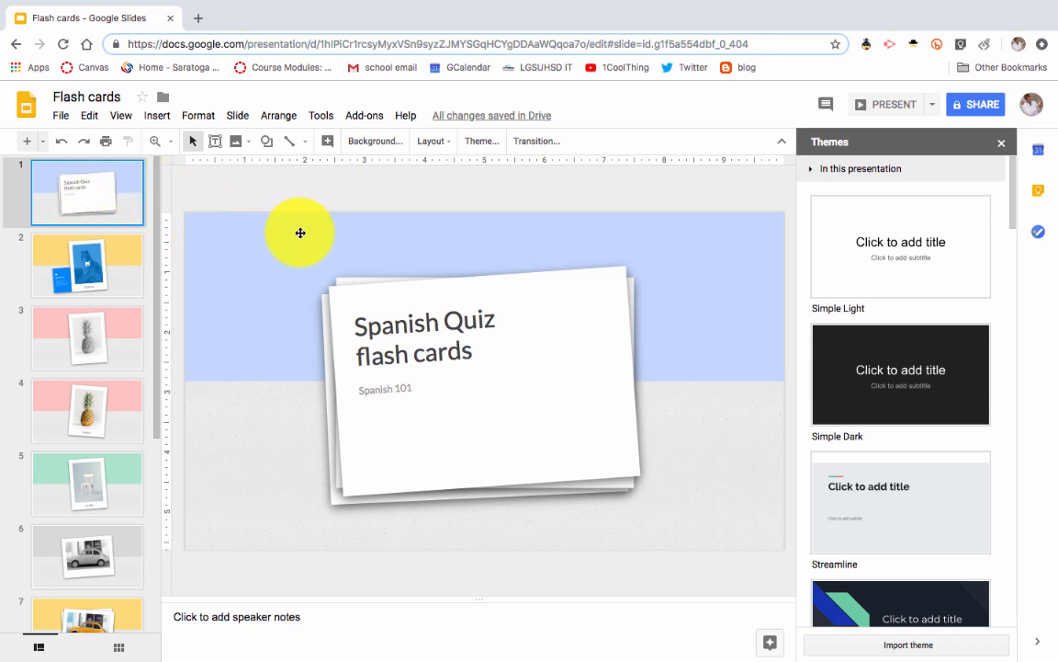
mouse_move(885, 104)
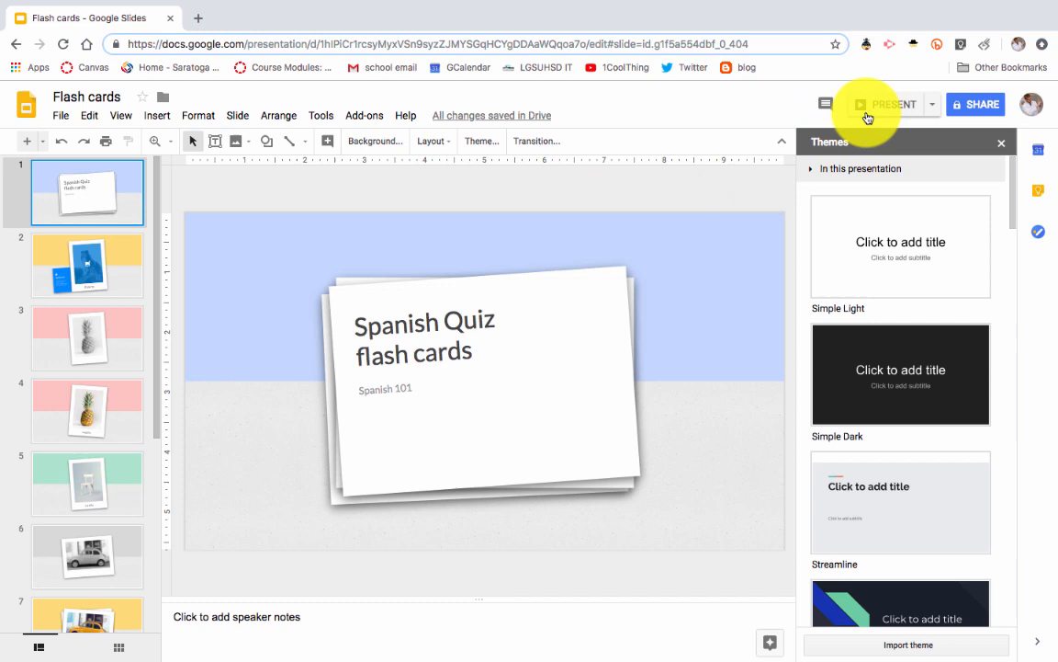
Present the flash cards fullscreen and advance through the pineapple and following cards.
click(891, 104)
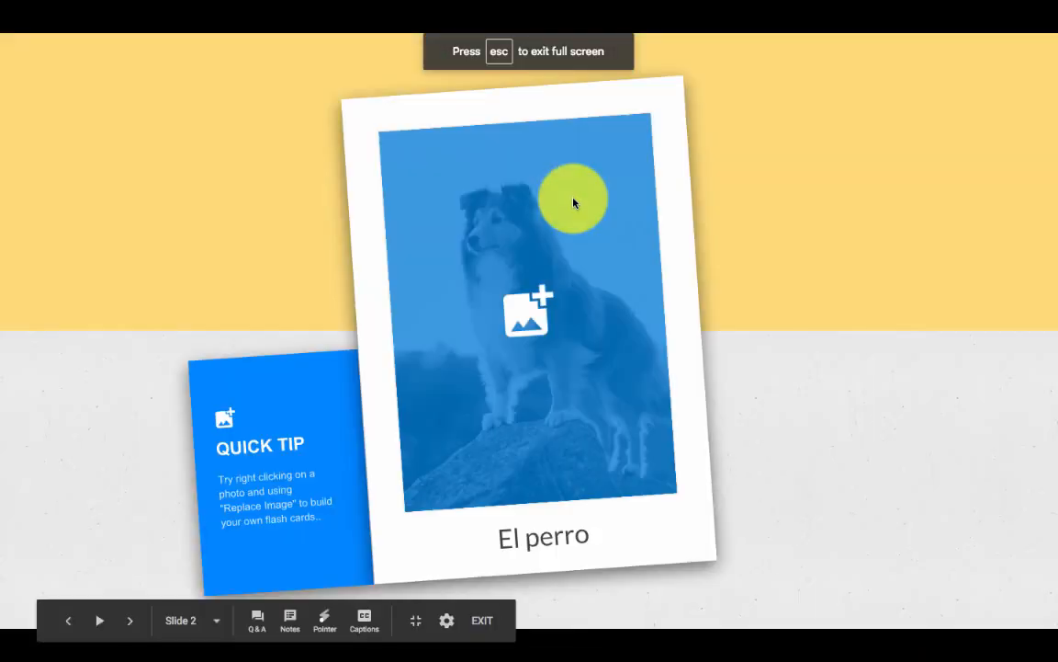
click(130, 620)
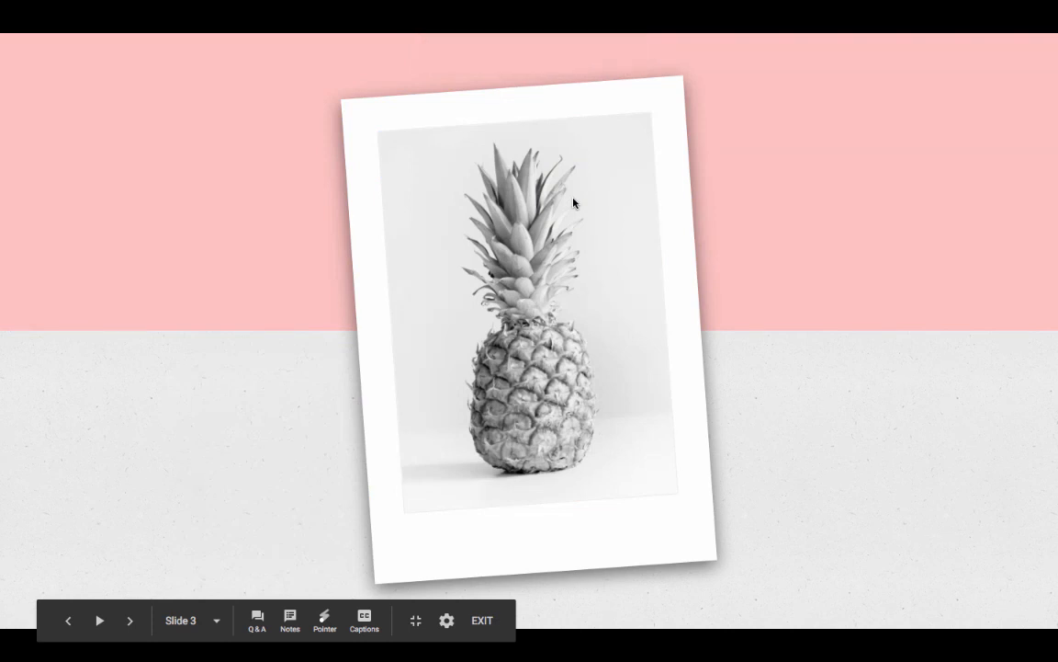
click(130, 620)
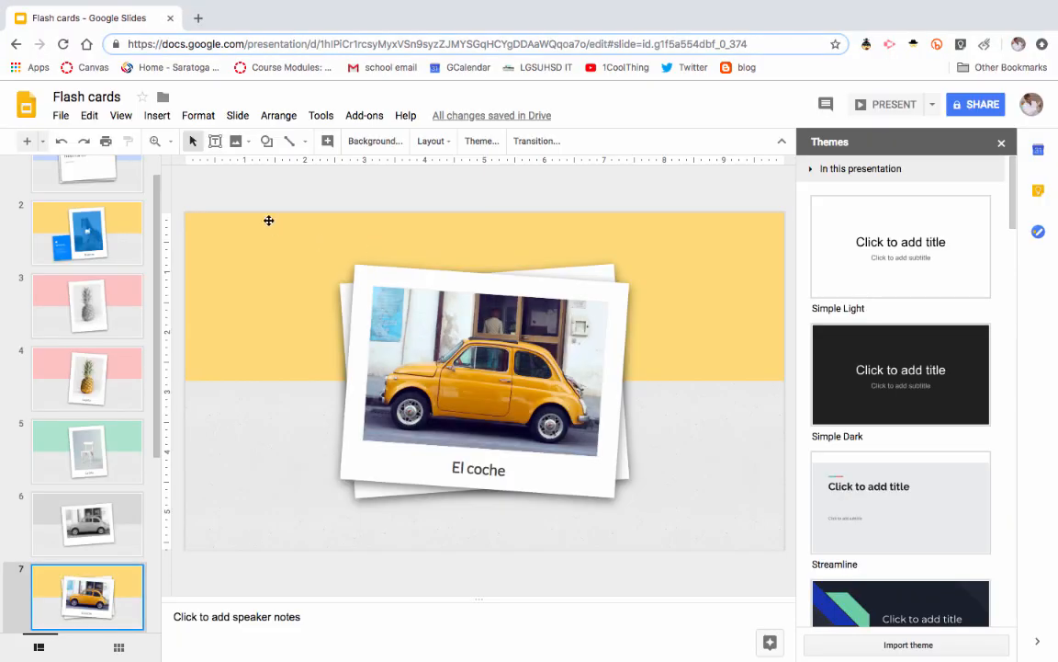
mouse_move(342, 205)
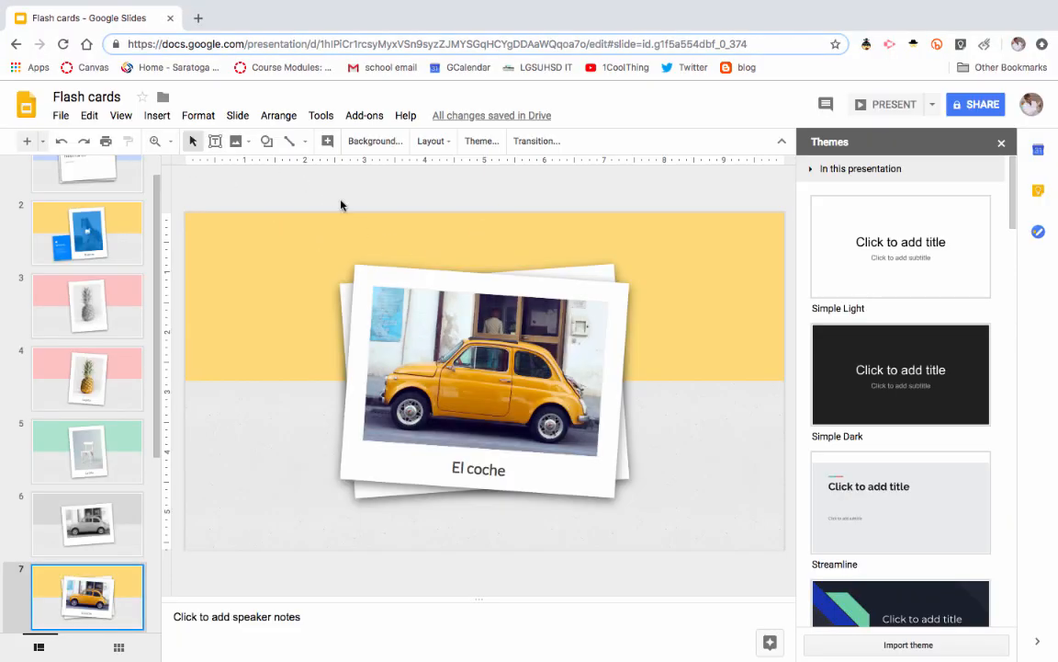